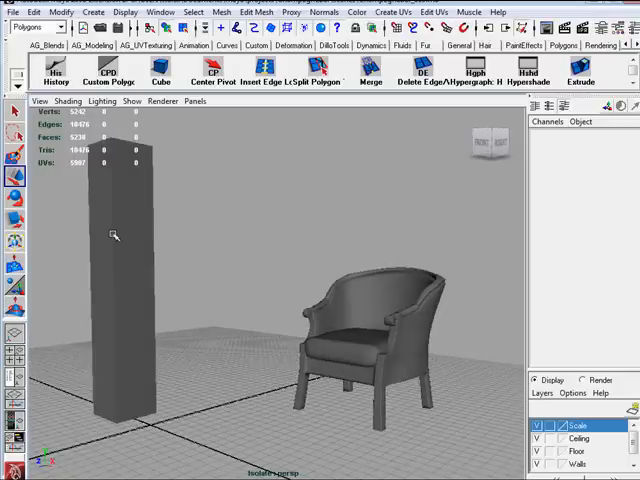
{"action": "mouse_move", "coordinate": [180, 260]}
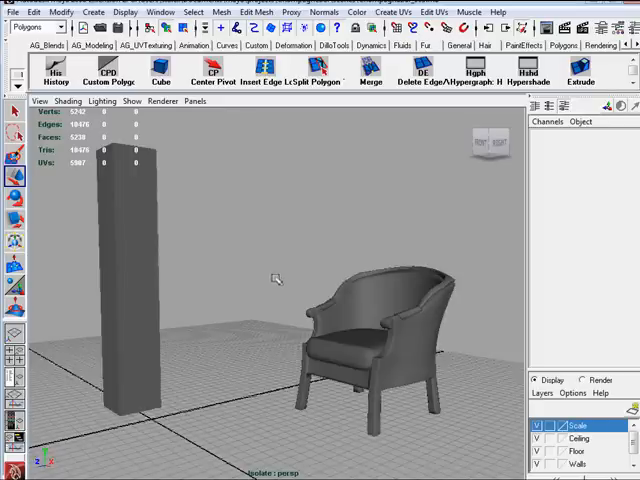
{"action": "mouse_move", "coordinate": [235, 168]}
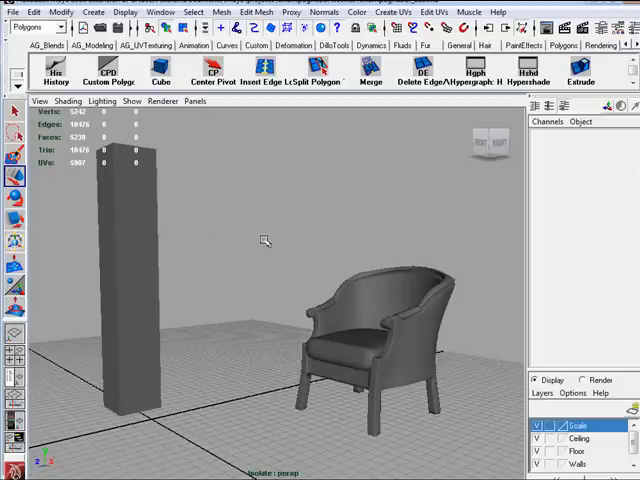
Step: Create a polygon cylinder and isolate it with Isolate Select > View Selected
{"action": "left_click", "coordinate": [93, 11]}
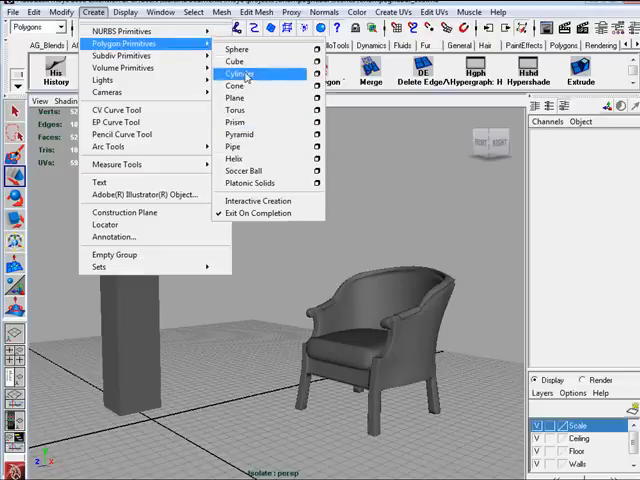
{"action": "left_click", "coordinate": [240, 74]}
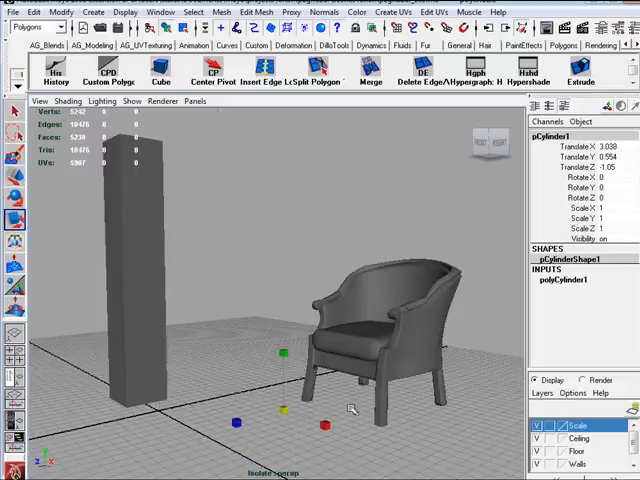
{"action": "left_click", "coordinate": [162, 101]}
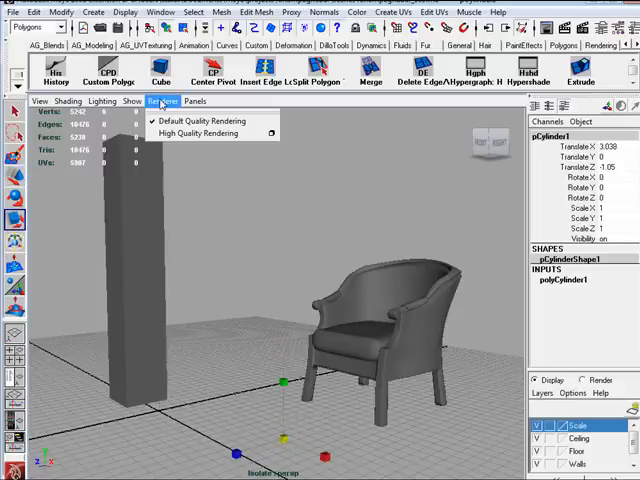
{"action": "left_click", "coordinate": [131, 100]}
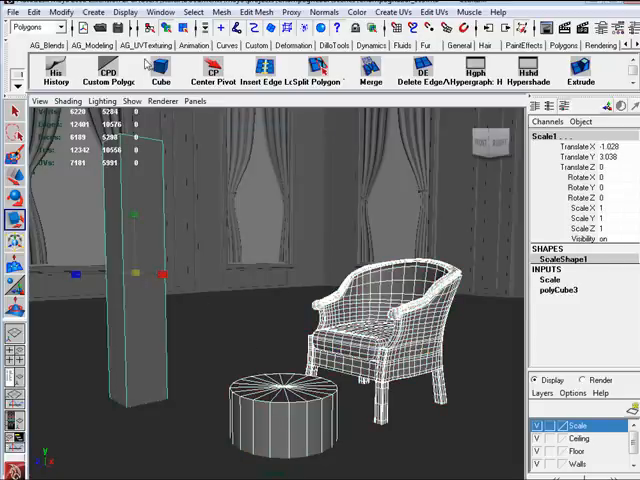
{"action": "left_click", "coordinate": [131, 100]}
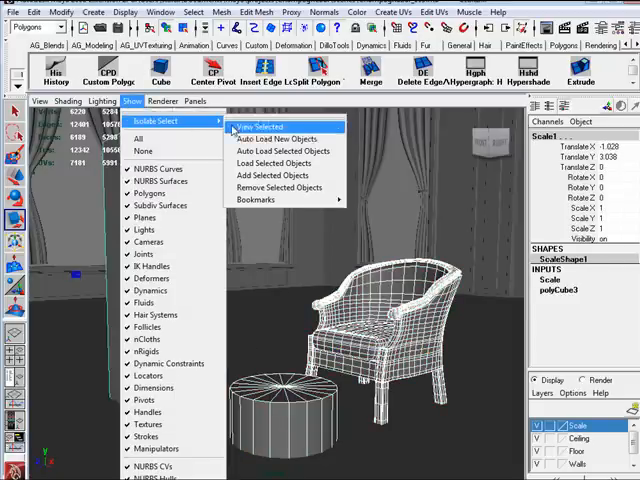
{"action": "left_click", "coordinate": [259, 125]}
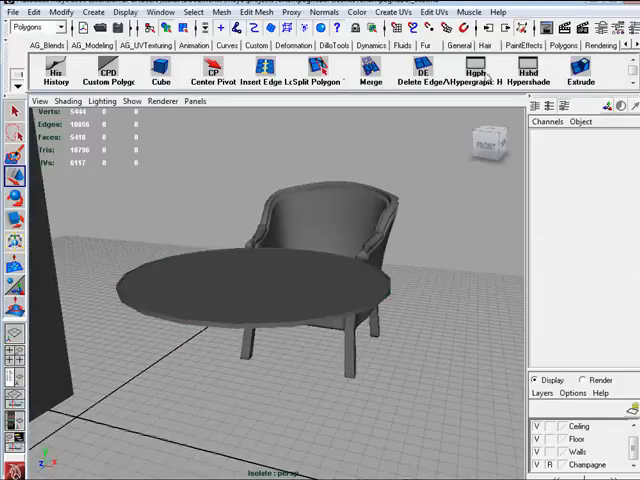
{"action": "mouse_move", "coordinate": [520, 75]}
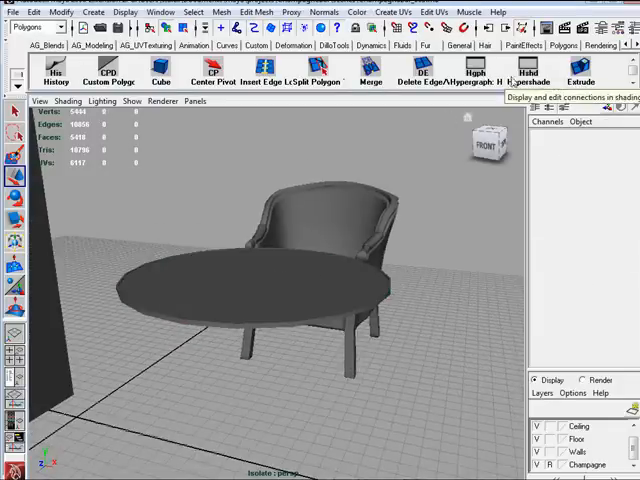
Step: Open the Hypershade editor from the shelf icon
{"action": "left_click", "coordinate": [527, 70]}
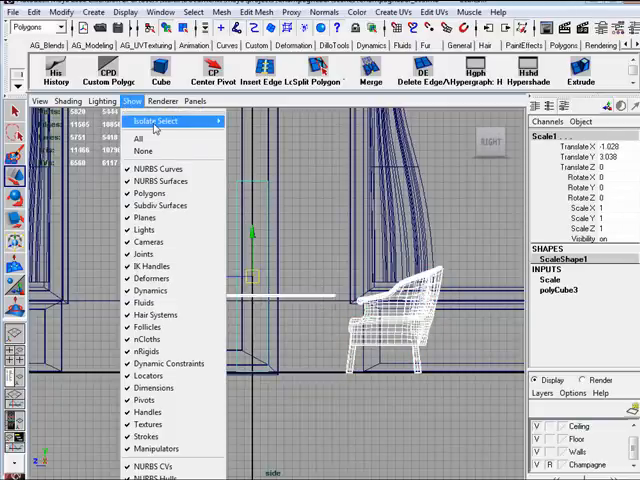
Step: Isolate the selection in the side view and activate the CV Curve Tool
{"action": "left_click", "coordinate": [156, 120]}
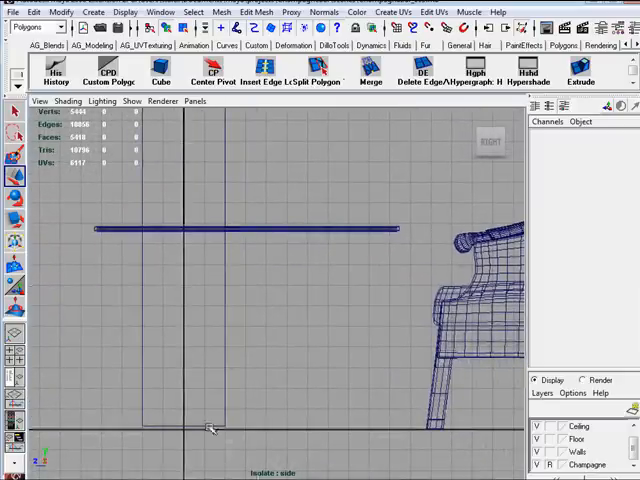
{"action": "mouse_move", "coordinate": [231, 392]}
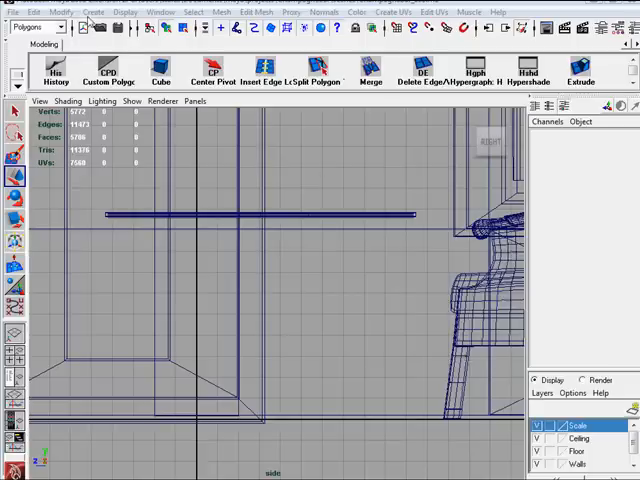
{"action": "left_click", "coordinate": [93, 11]}
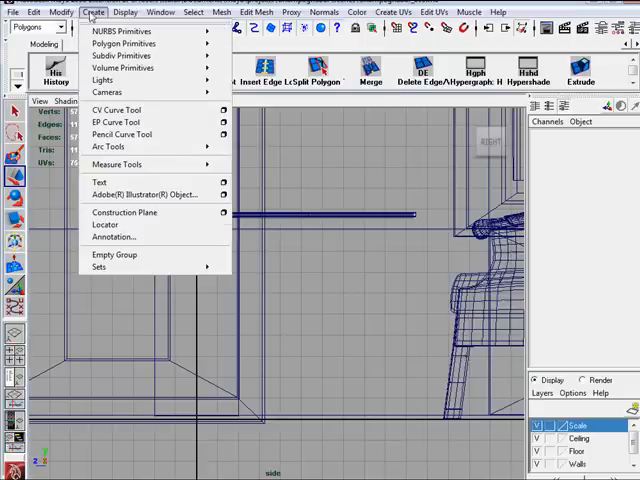
{"action": "mouse_move", "coordinate": [117, 110]}
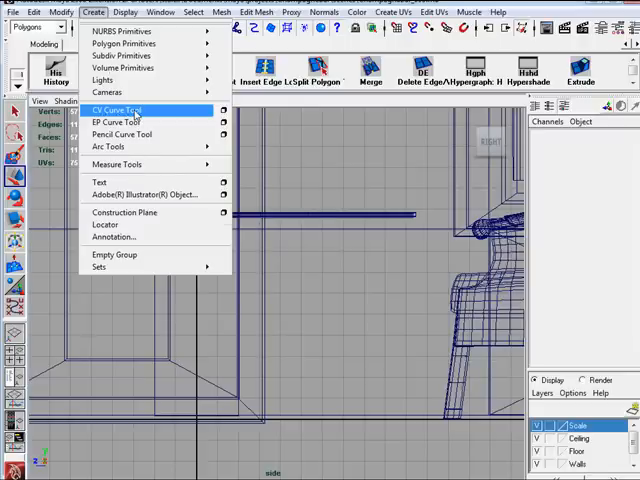
{"action": "left_click", "coordinate": [116, 109]}
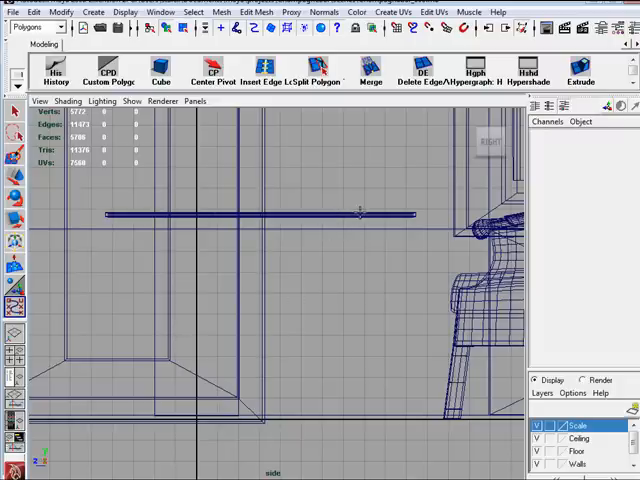
{"action": "mouse_move", "coordinate": [198, 375]}
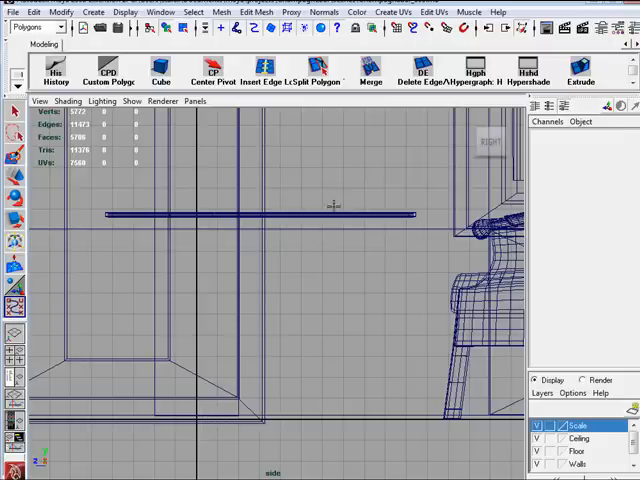
{"action": "mouse_move", "coordinate": [287, 252]}
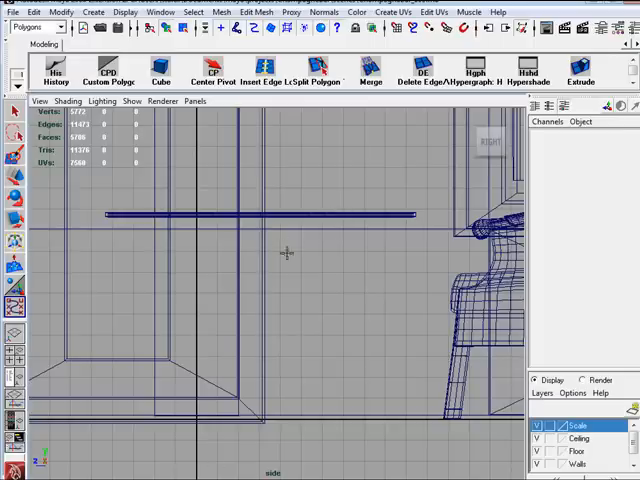
Step: Place CV points from under the tabletop edge down toward the floor
{"action": "left_click", "coordinate": [331, 217]}
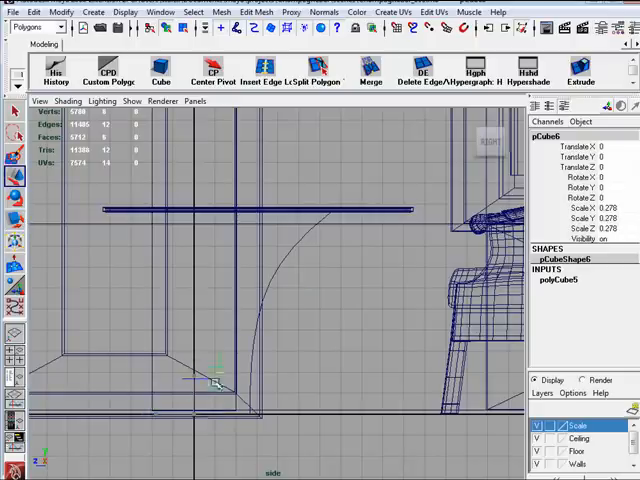
{"action": "left_click_drag", "start_coordinate": [215, 385], "coordinate": [335, 200]}
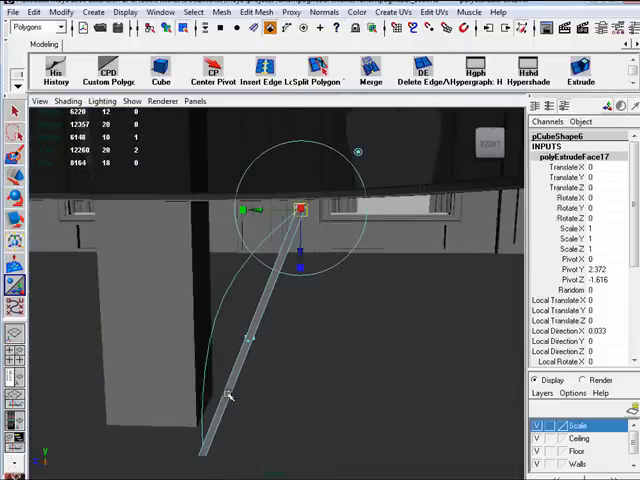
{"action": "mouse_move", "coordinate": [240, 290]}
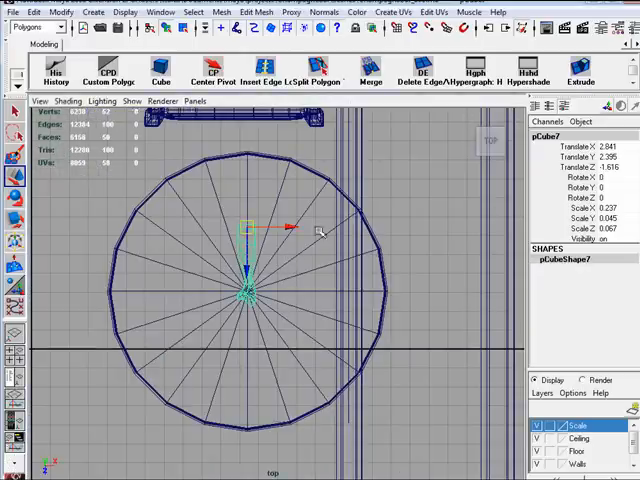
Step: Drag in the top view to reposition the duplicated leg beneath the tabletop
{"action": "left_click_drag", "start_coordinate": [290, 225], "coordinate": [285, 265]}
{"action": "type", "text": "80"}
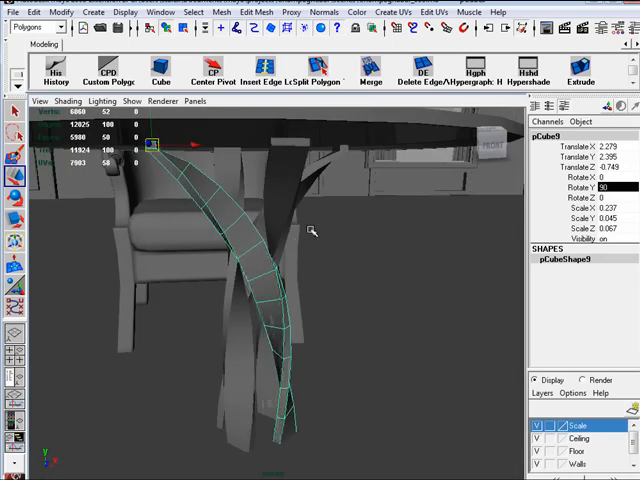
Step: Orbit the view to inspect the twisted cluster of legs under the tabletop
{"action": "left_click_drag", "start_coordinate": [310, 230], "coordinate": [260, 230]}
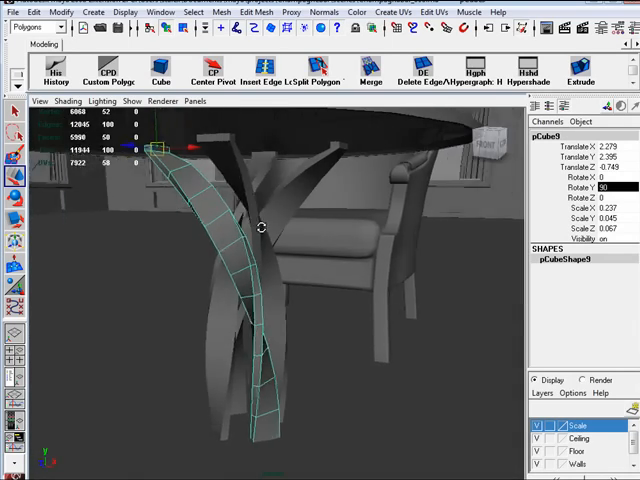